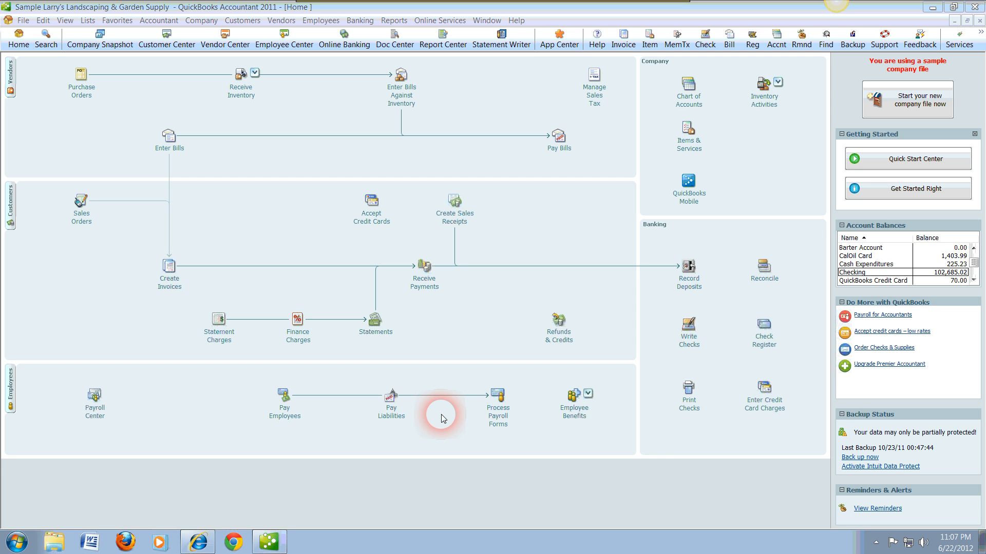
pyautogui.moveTo(660, 323)
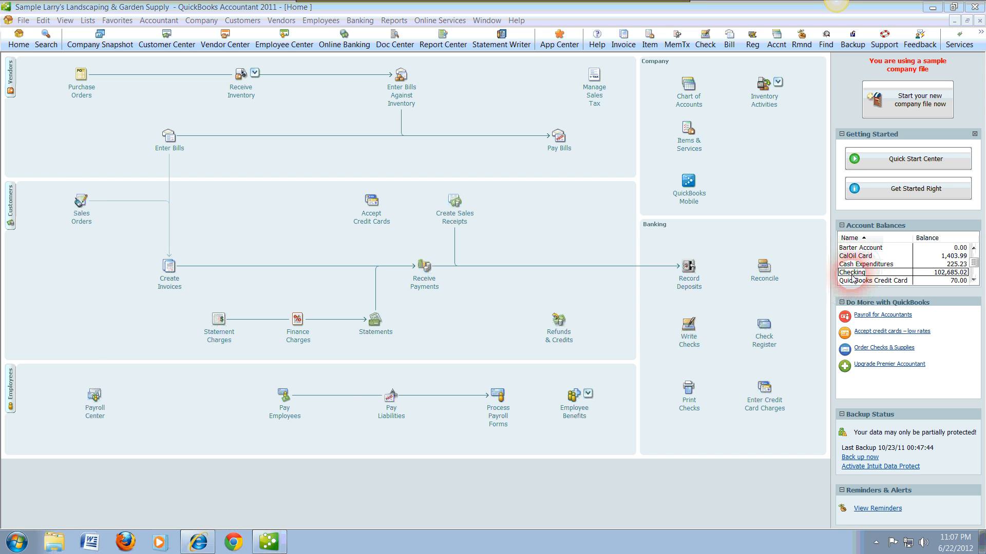
# - Open the Checking register from the Home page Account Balances panel
pyautogui.doubleClick(852, 272)
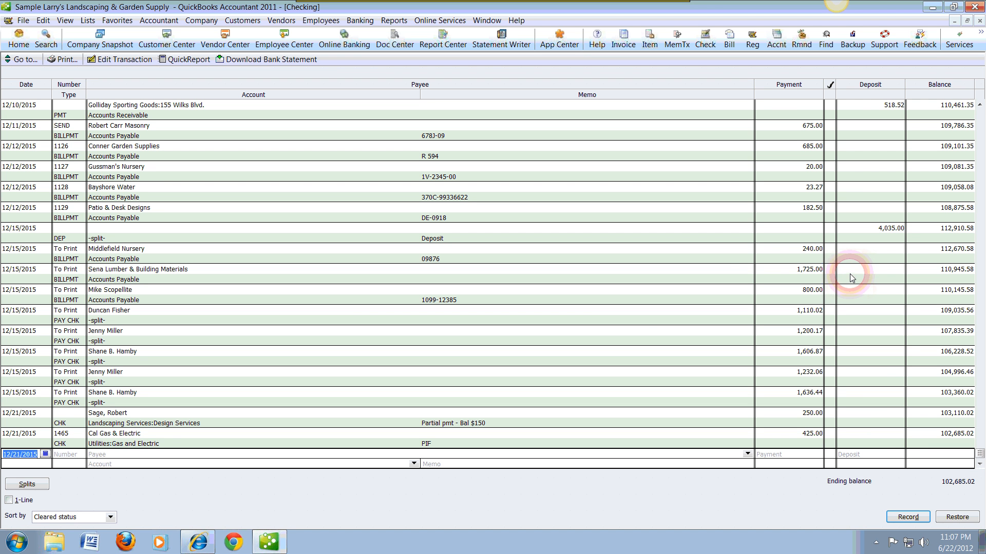
pyautogui.moveTo(37, 464)
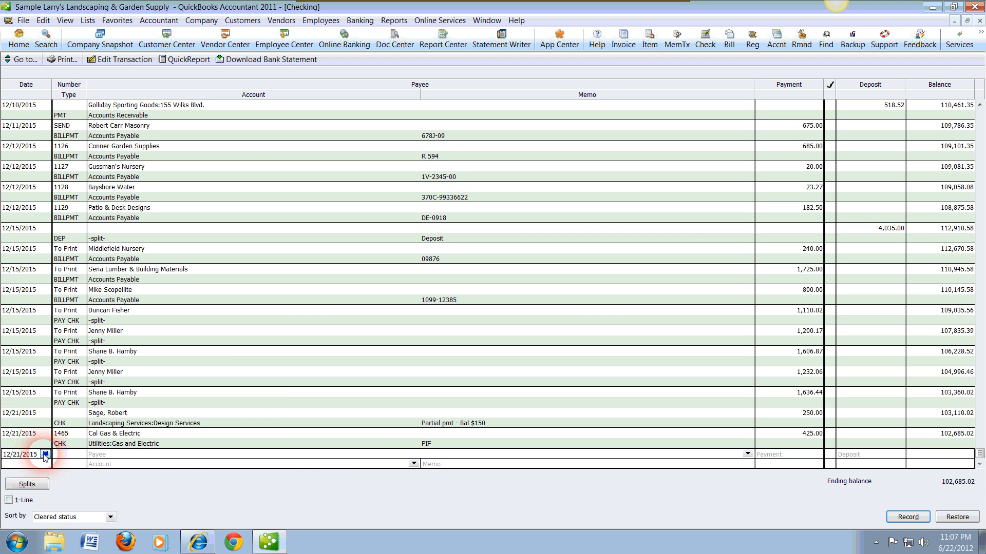
pyautogui.moveTo(764, 473)
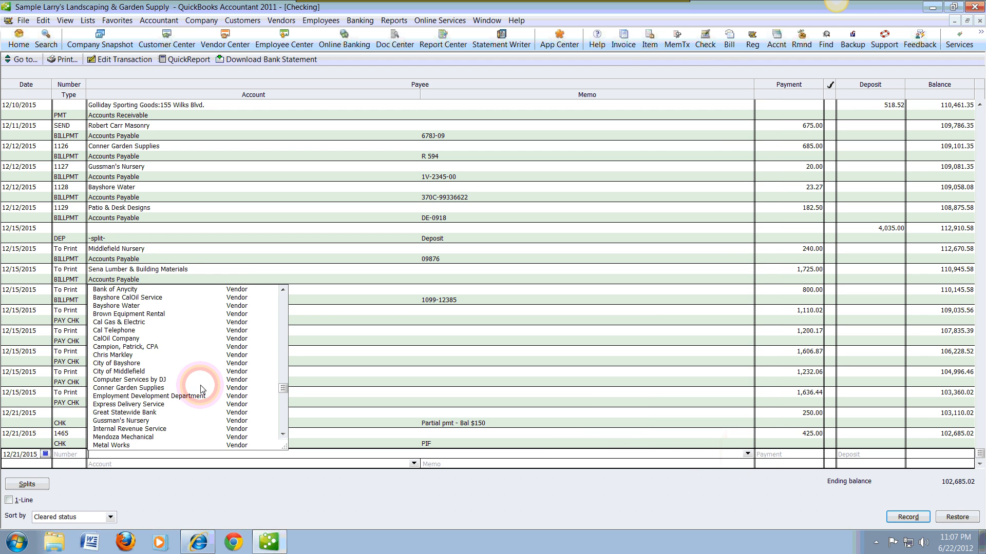
pyautogui.scroll(3)
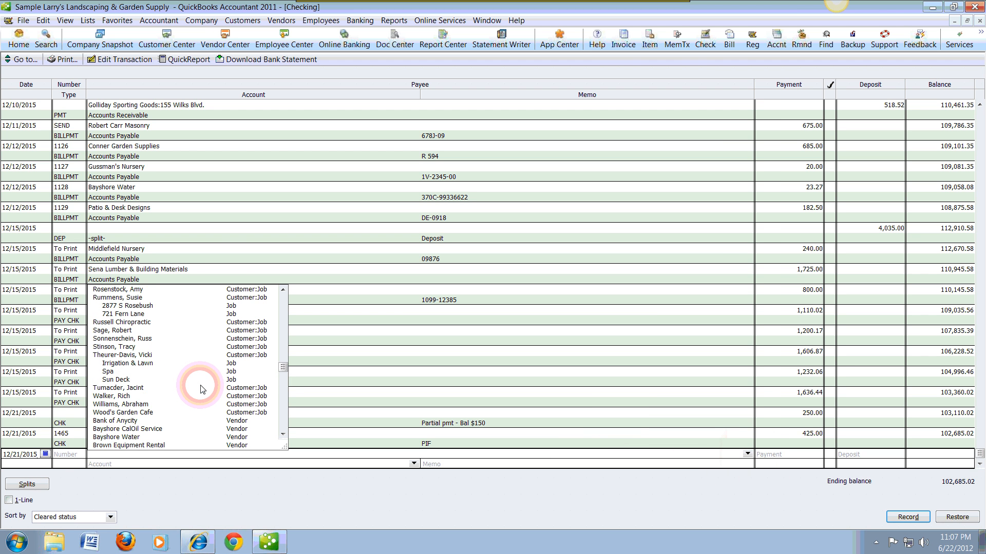
pyautogui.moveTo(132, 333)
pyautogui.write('250')
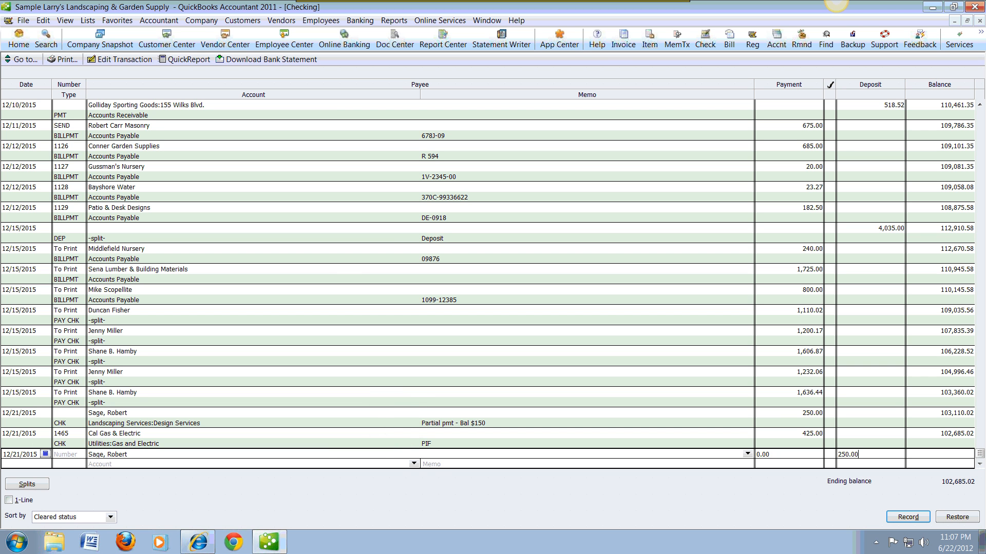
pyautogui.click(413, 465)
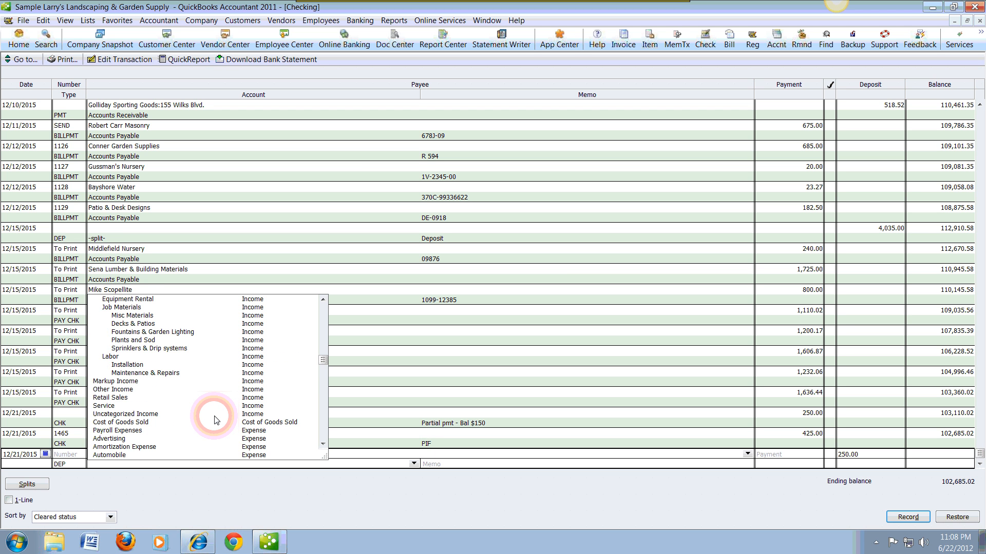
pyautogui.scroll(3)
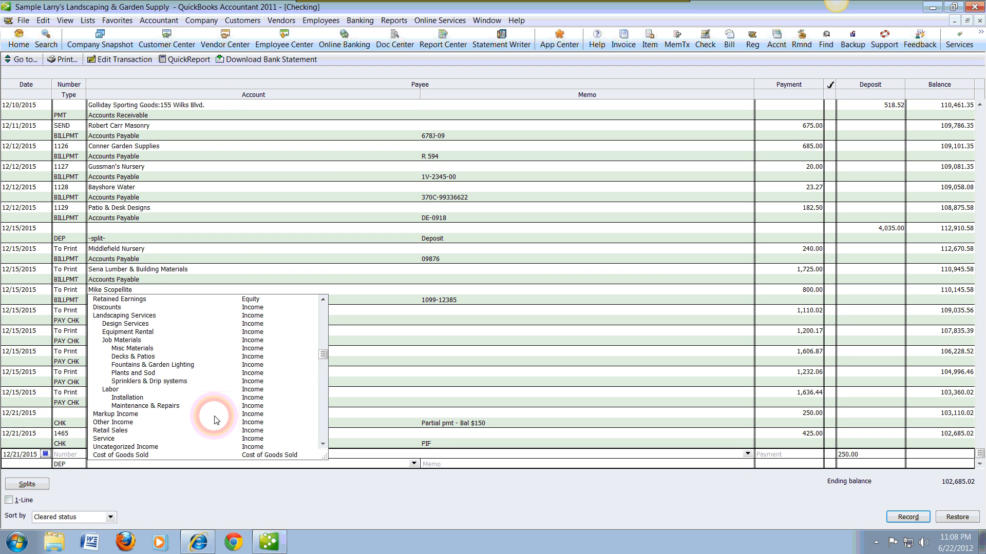
pyautogui.click(126, 324)
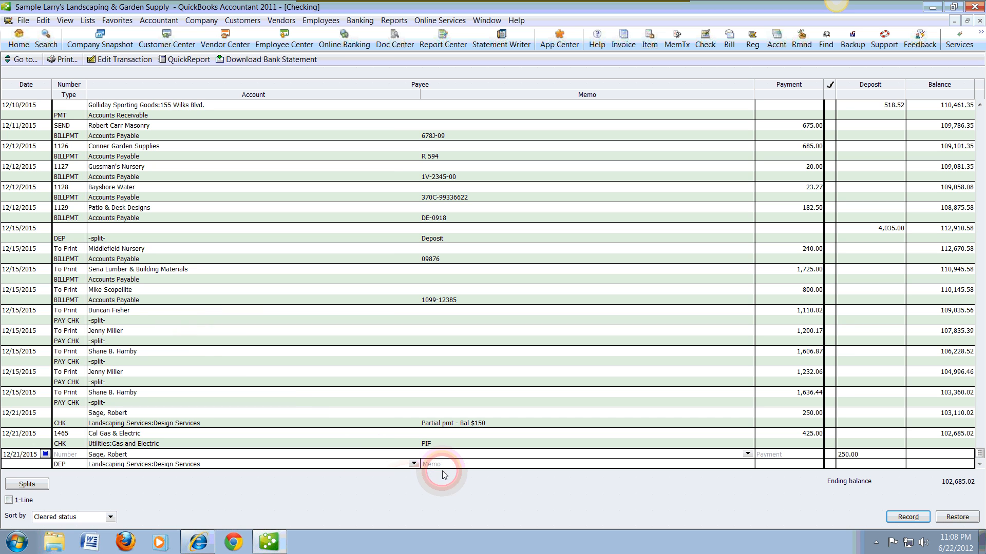
pyautogui.click(440, 464)
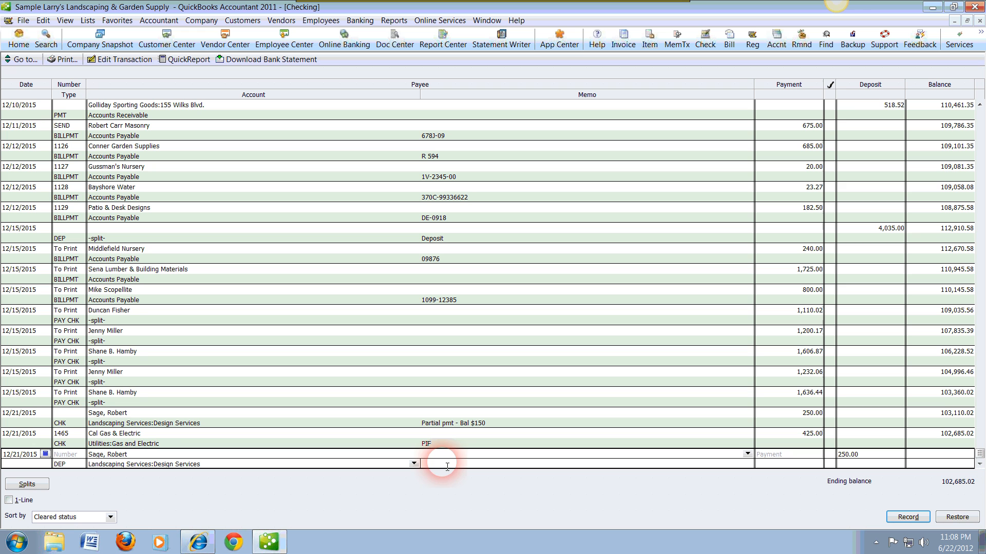
pyautogui.write('pAR')
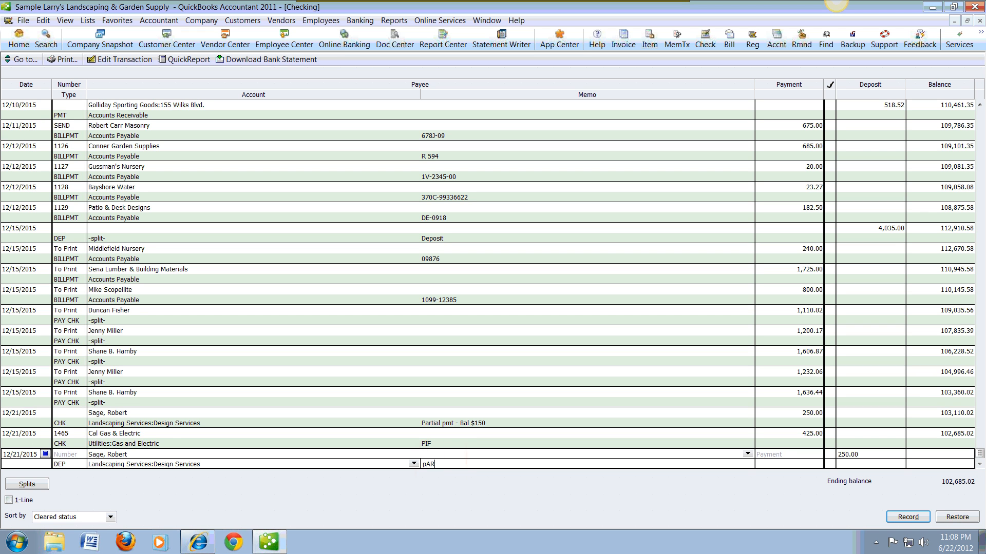
pyautogui.write('TIAL')
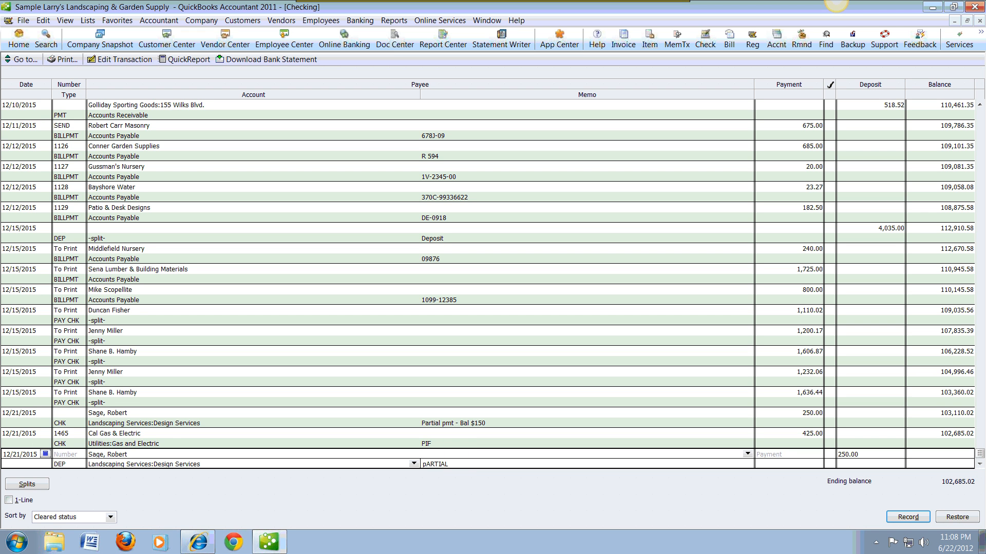
pyautogui.click(440, 464)
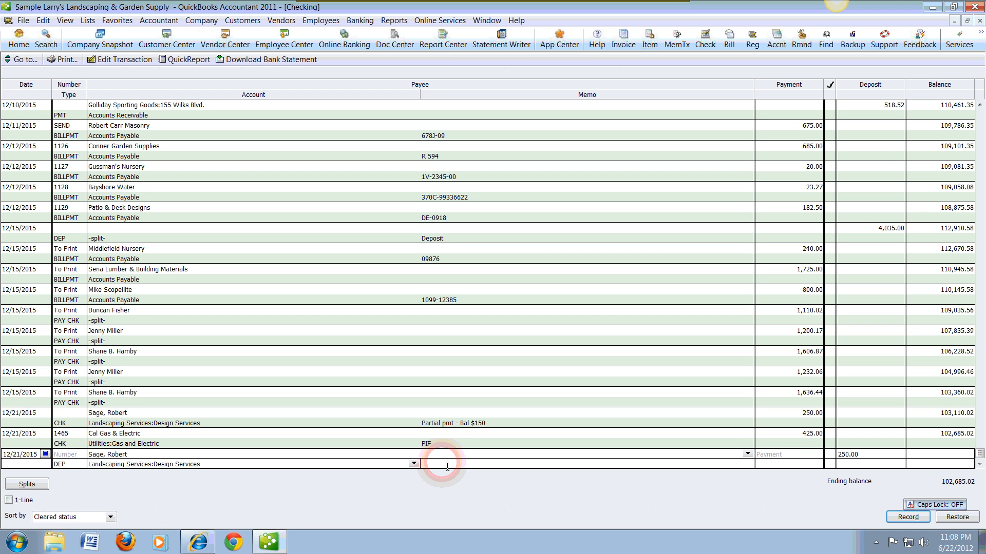
pyautogui.write('Partial pmt')
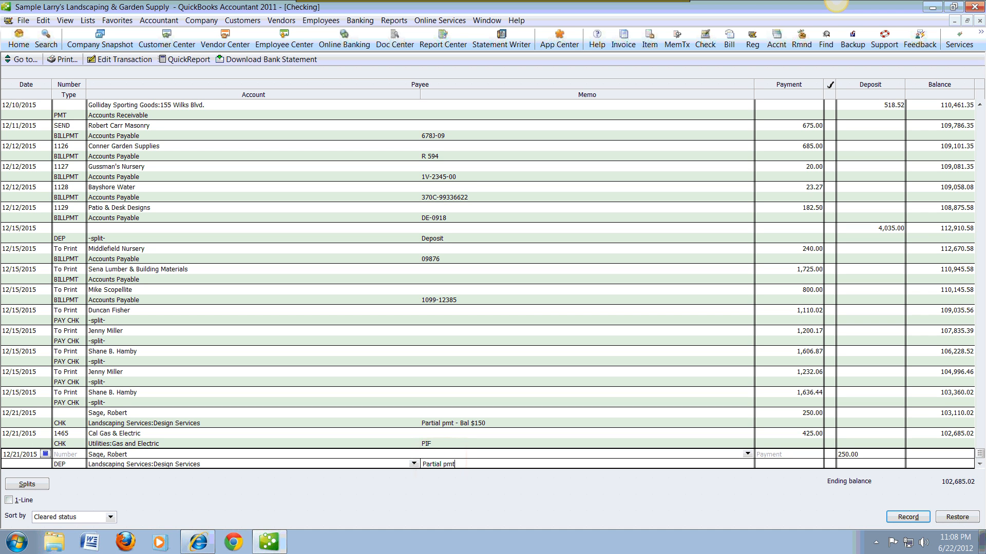
pyautogui.write('-')
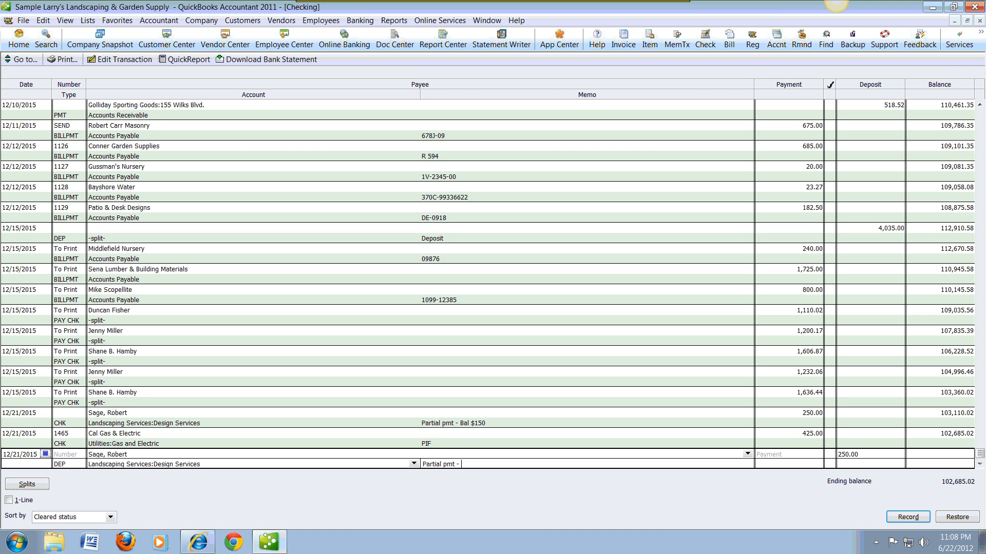
pyautogui.write('bal $')
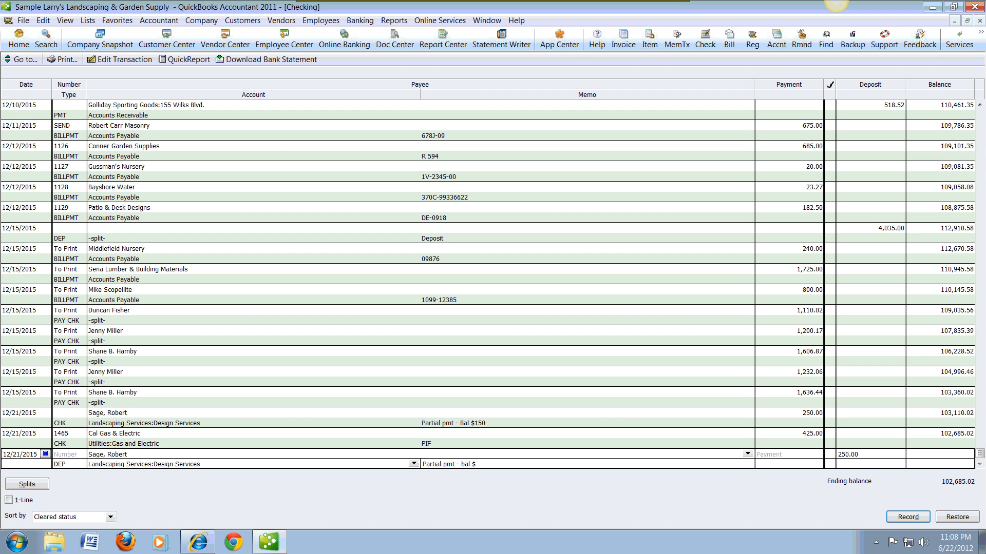
pyautogui.write('250')
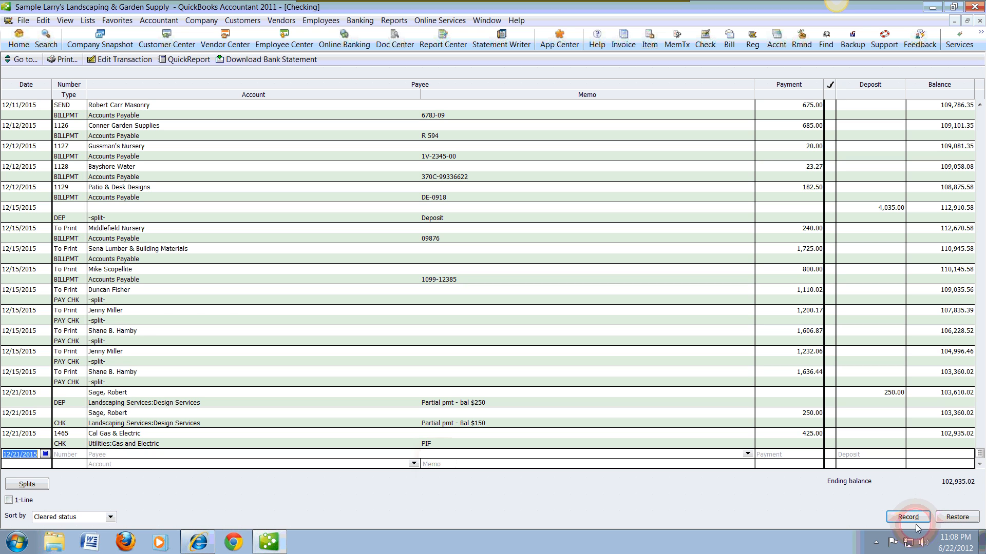
# - Record the partial-payment deposit, starting a new register entry numbered 1466
pyautogui.click(907, 517)
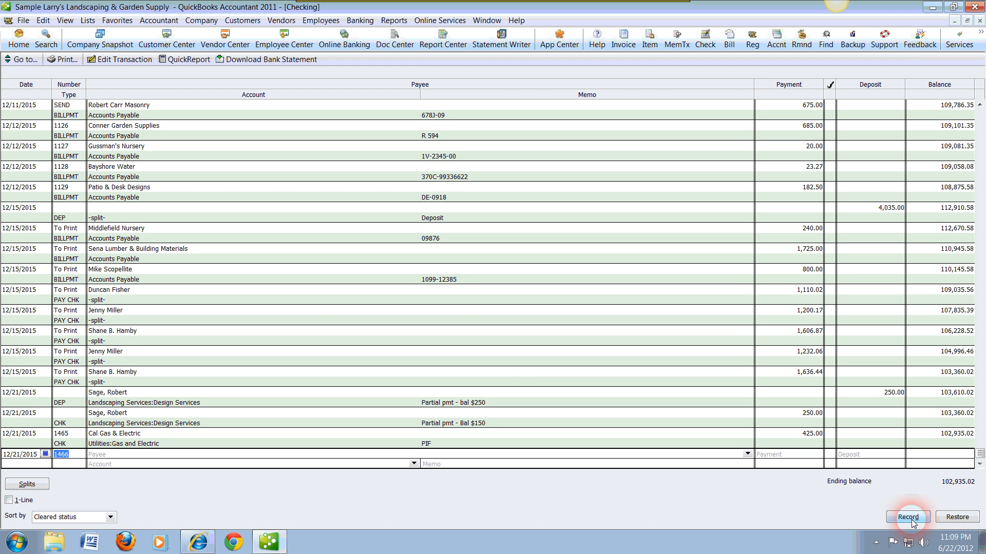
# - Make check 1466 payable to Great Statewide Bank for 175.00
pyautogui.click(907, 517)
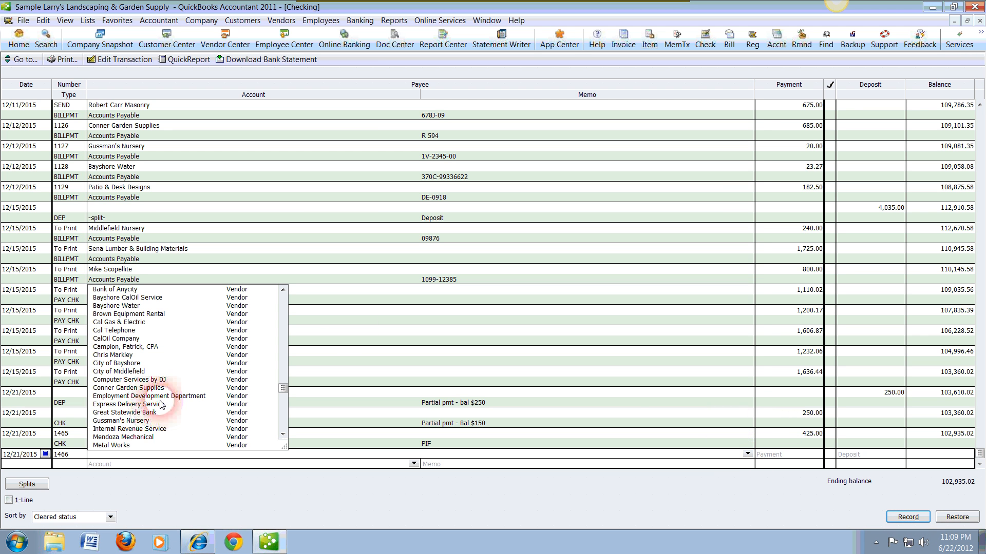
pyautogui.scroll(-3)
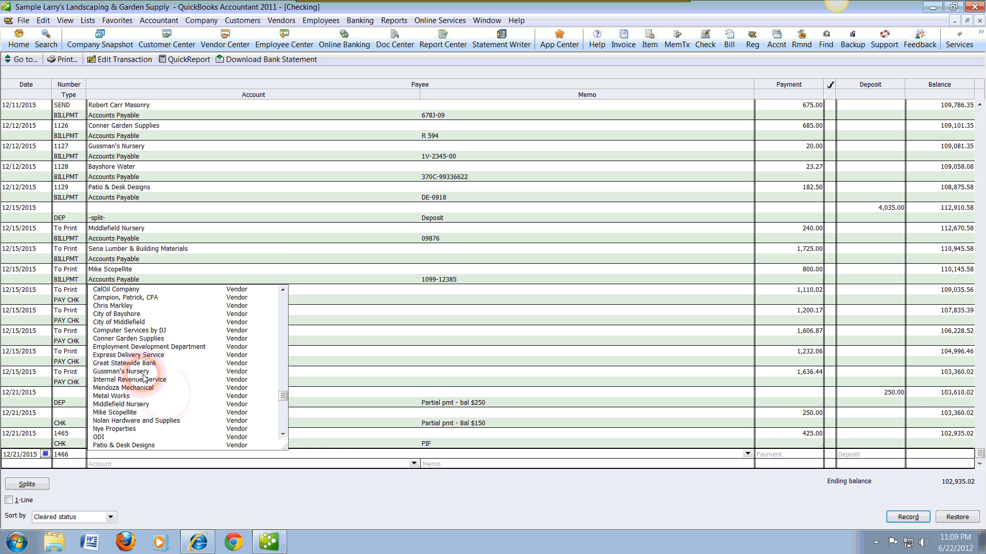
pyautogui.click(124, 363)
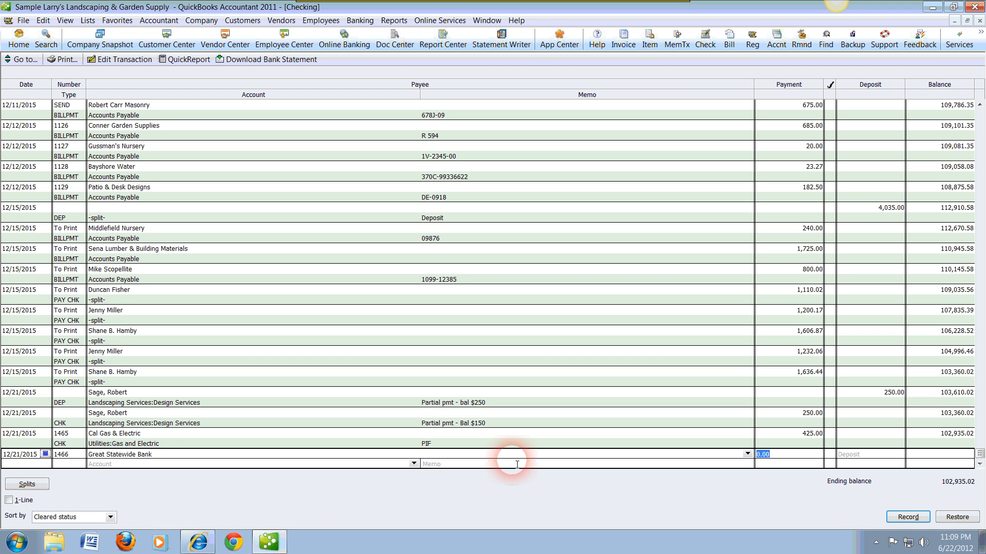
pyautogui.write('175')
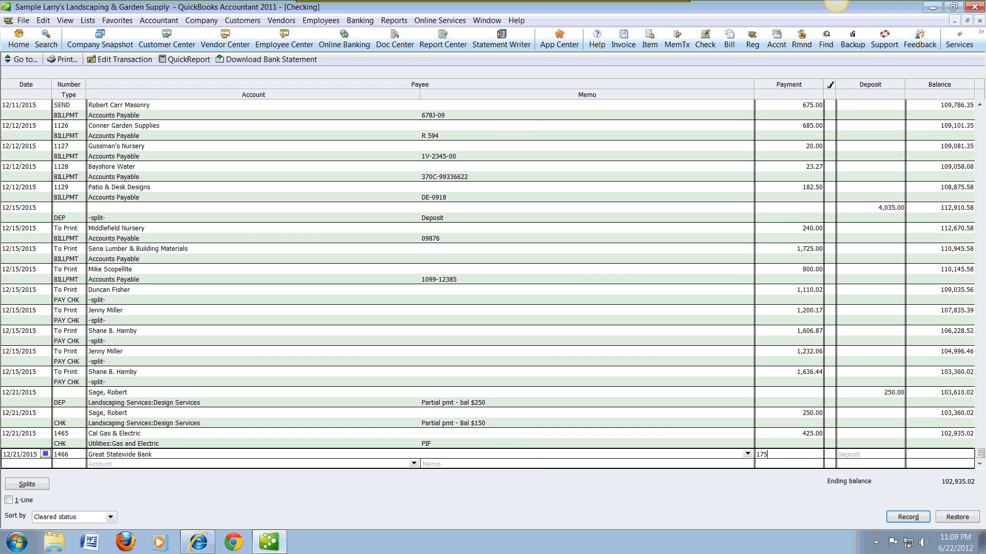
pyautogui.click(414, 453)
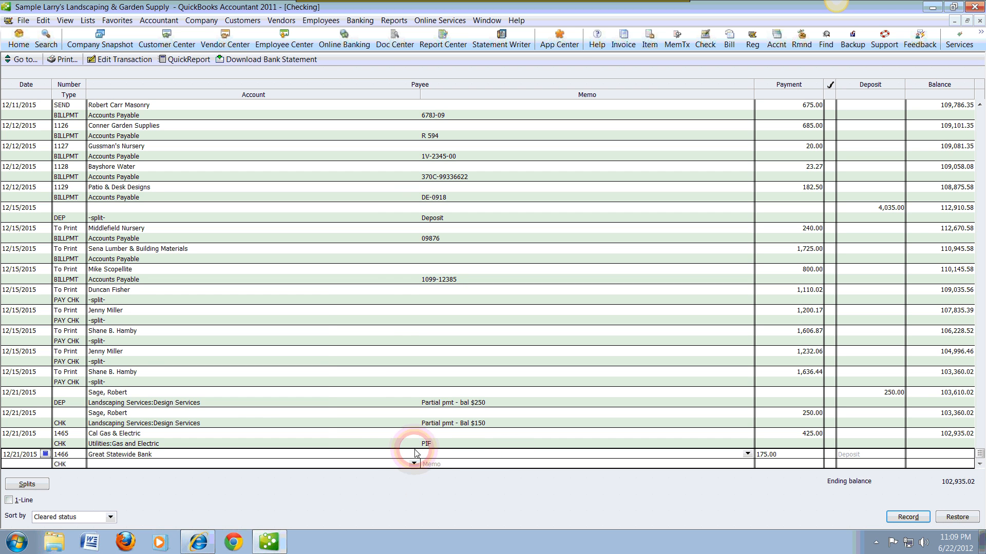
# - Charge check 1466 to Interest Expense:Finance Charges with memo 'Finance' and record it
pyautogui.click(414, 464)
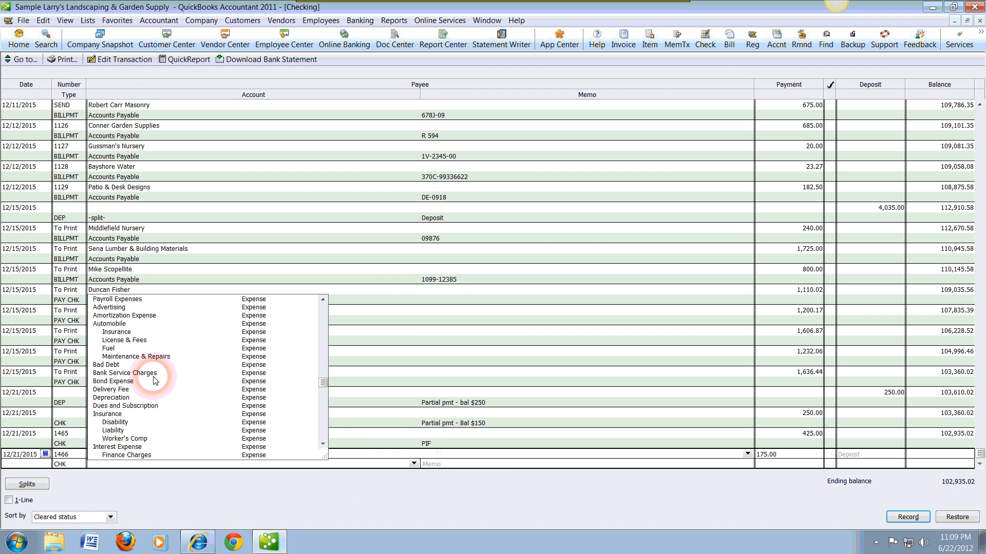
pyautogui.moveTo(182, 378)
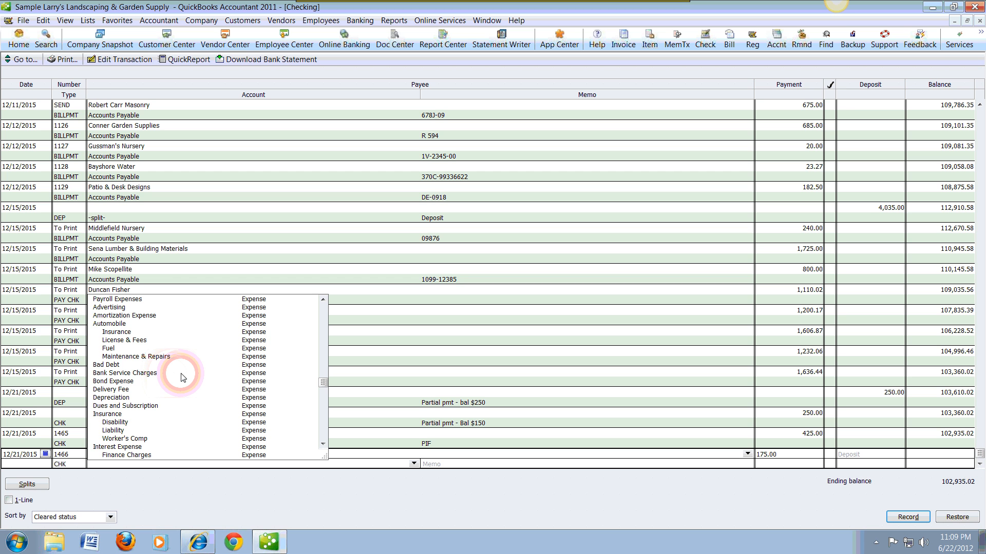
pyautogui.scroll(-3)
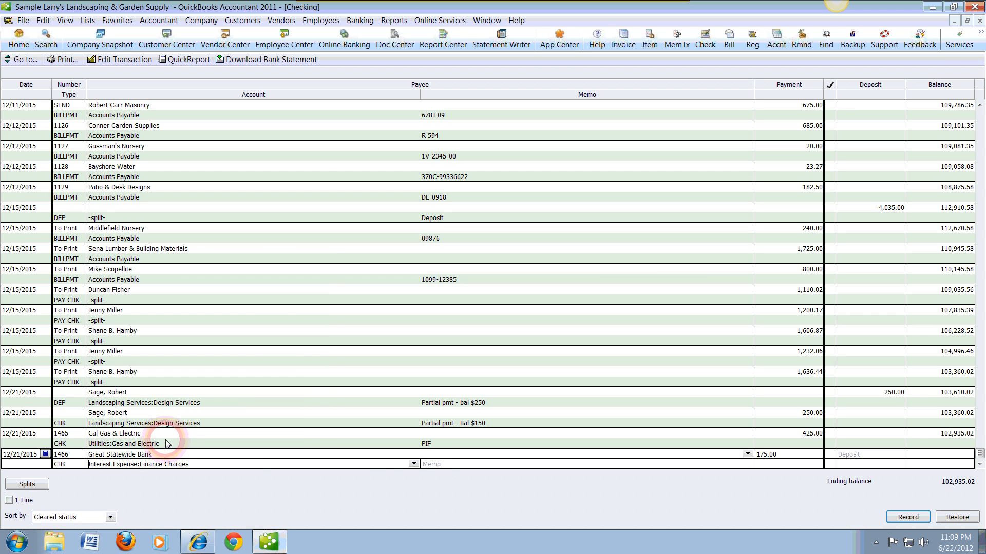
pyautogui.click(440, 464)
pyautogui.write('F')
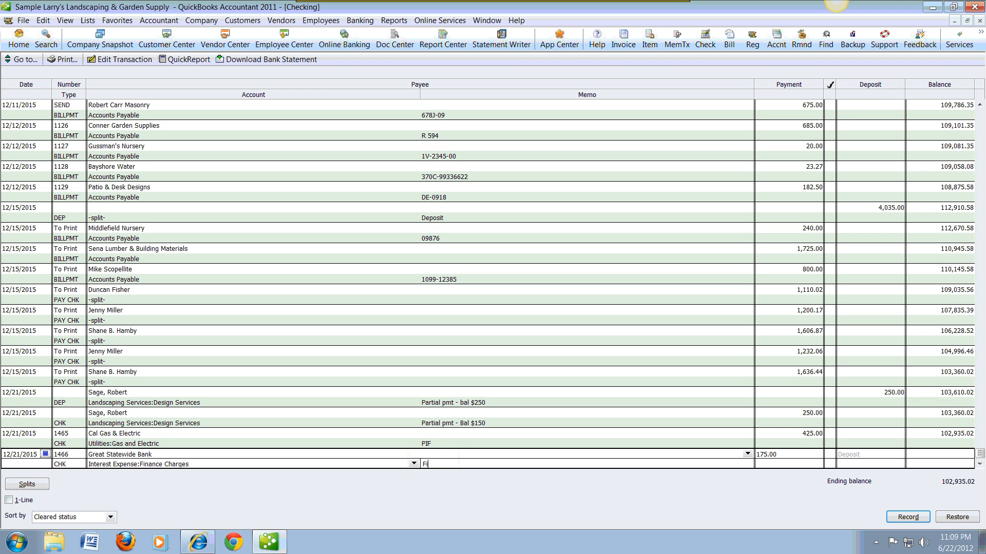
pyautogui.write('inance')
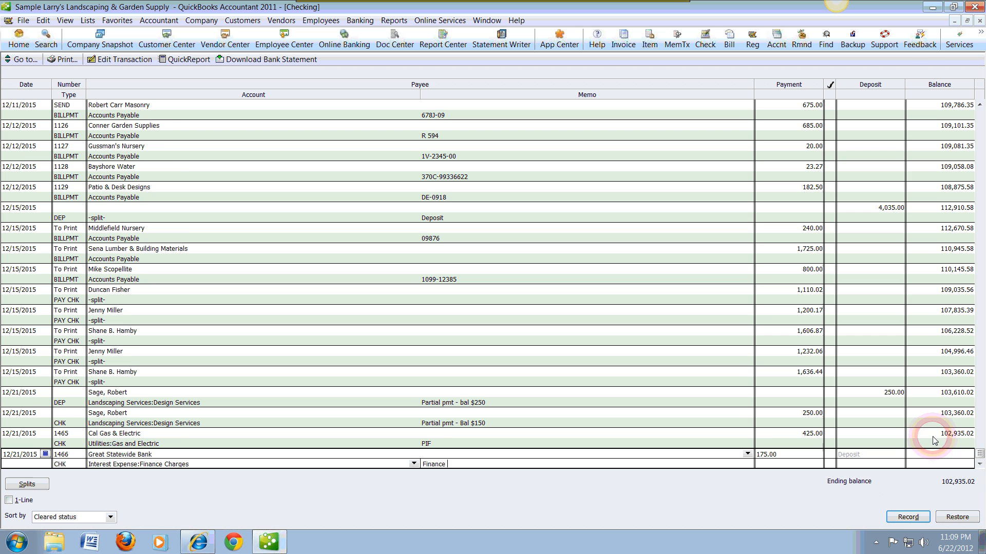
pyautogui.click(906, 517)
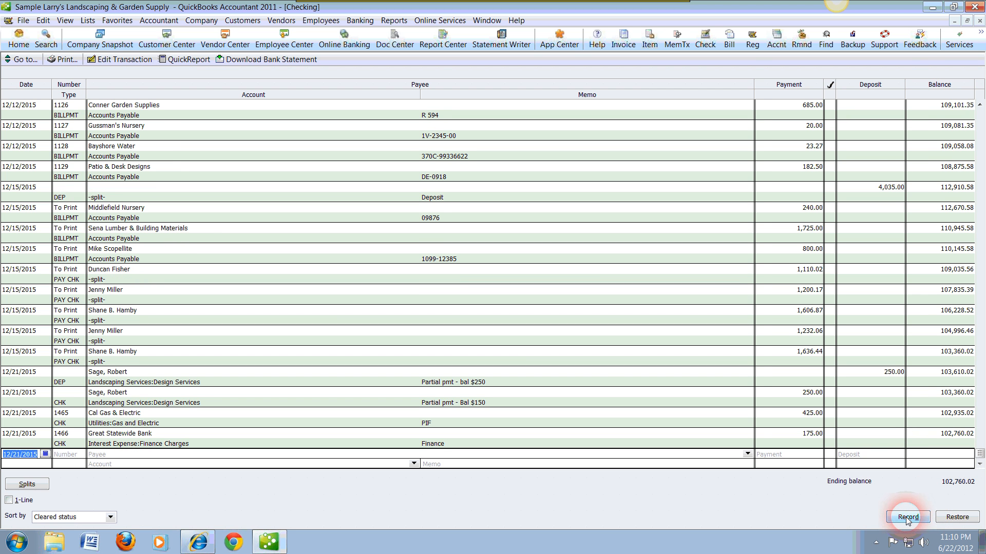
pyautogui.moveTo(885, 470)
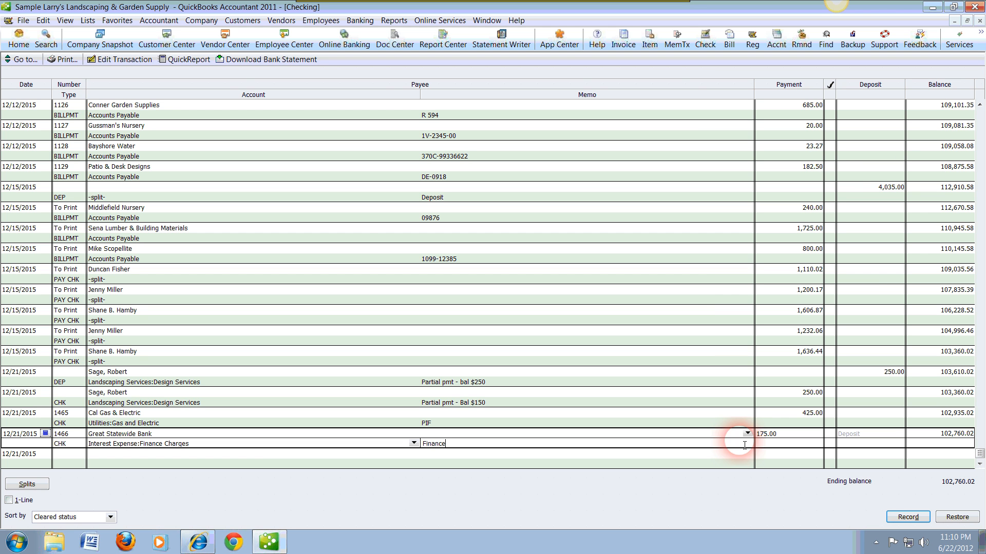
# - Close the Checking register, returning to the Home page showing 102,760.02
pyautogui.click(18, 37)
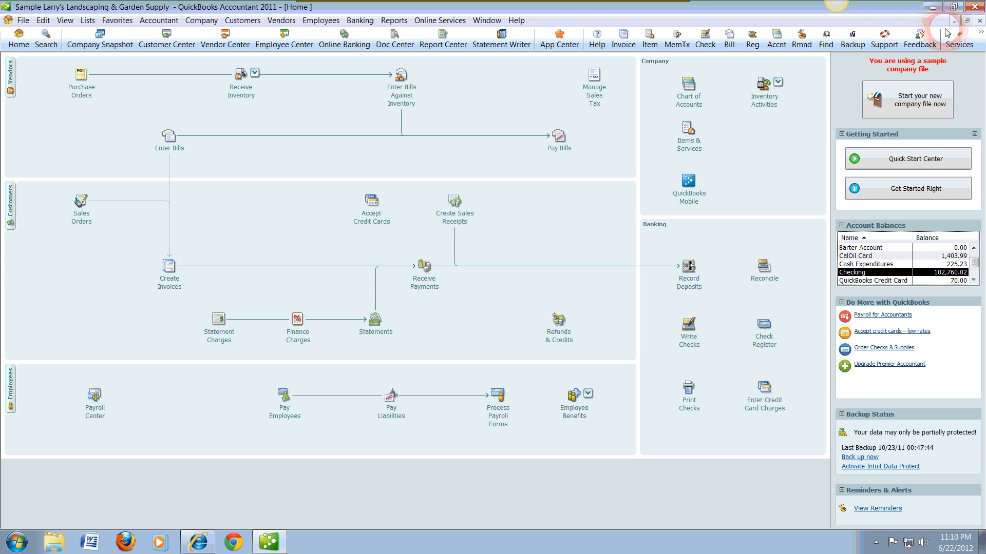